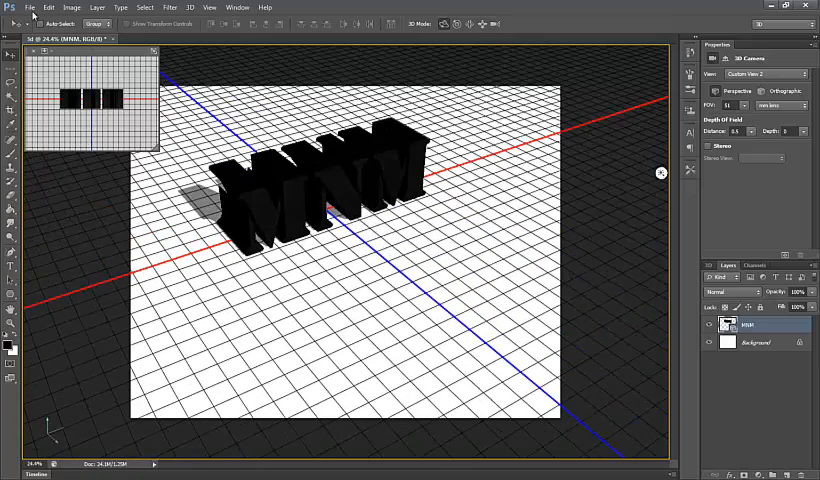
Step: Create a new blank document alongside the existing 3D MNM file
{"action": "left_click", "coordinate": [29, 7]}
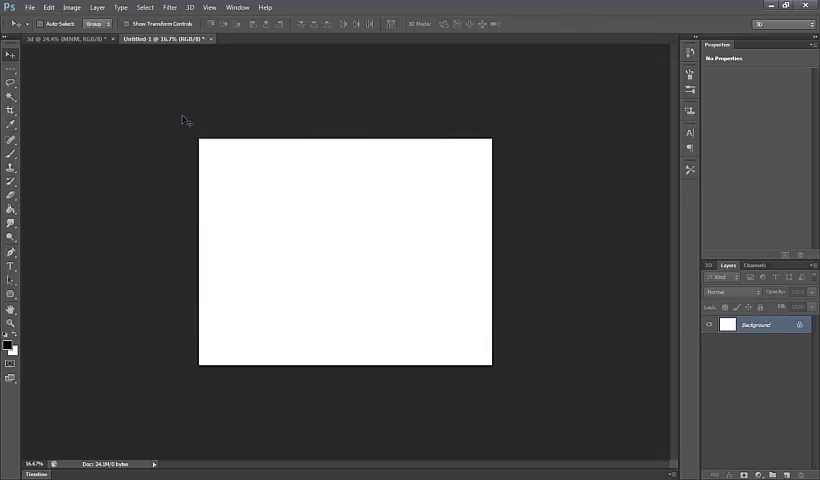
Step: Add black stencil text 'MNM' in the upper canvas and hide the white background layer
{"action": "left_click", "coordinate": [10, 266]}
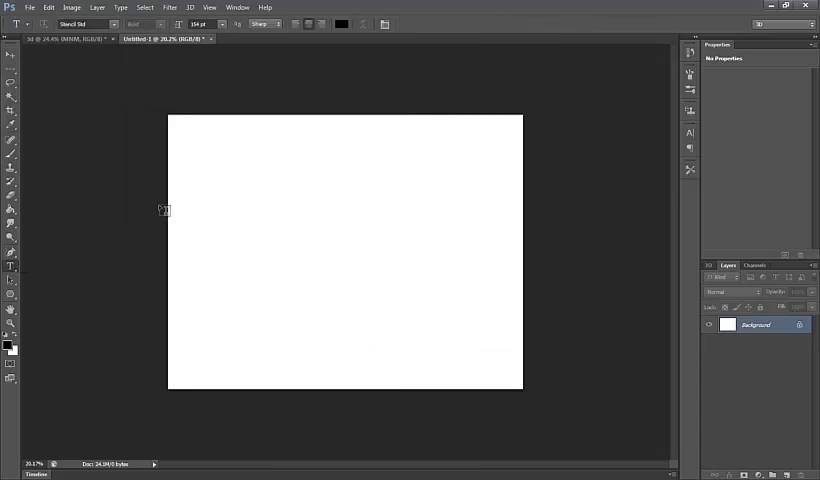
{"action": "left_click_drag", "start_coordinate": [207, 144], "coordinate": [412, 248]}
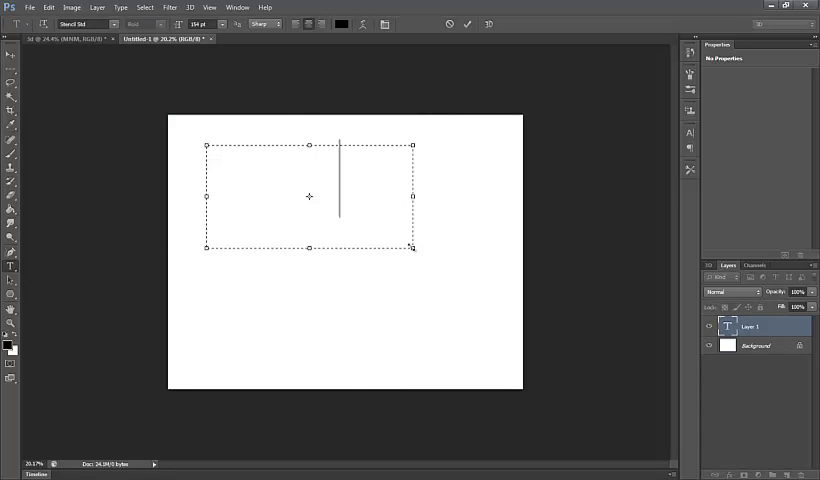
{"action": "type", "text": "MNM"}
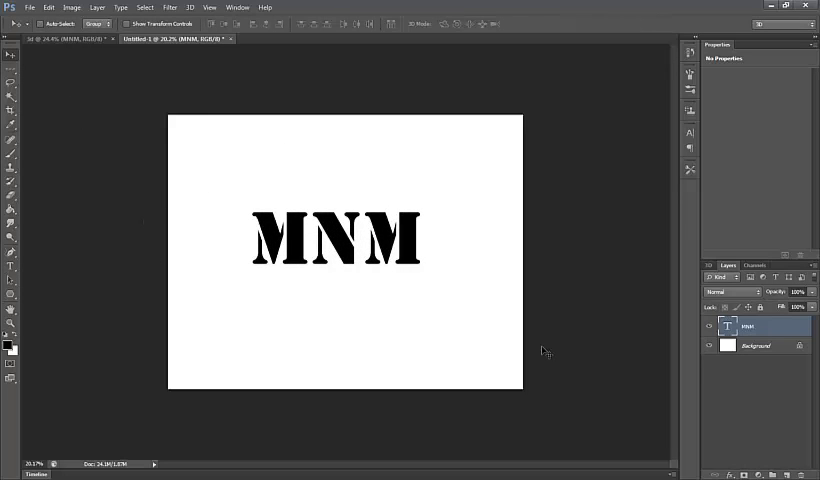
{"action": "left_click", "coordinate": [712, 345]}
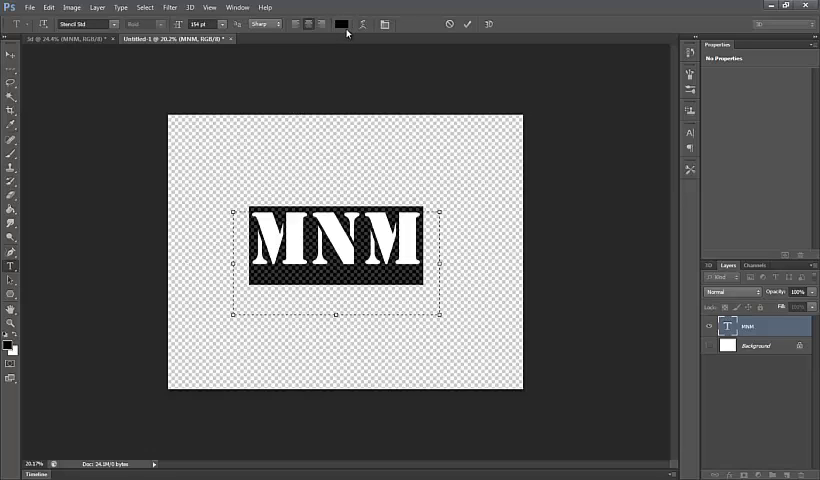
{"action": "mouse_move", "coordinate": [340, 24]}
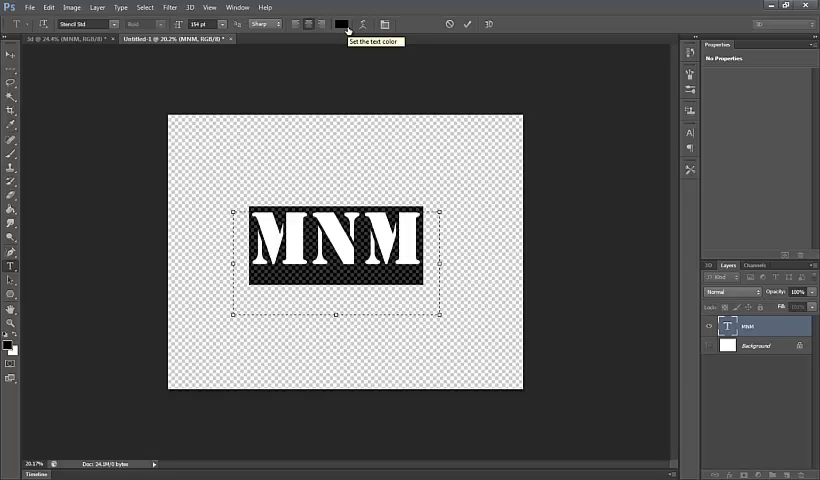
{"action": "mouse_move", "coordinate": [460, 25]}
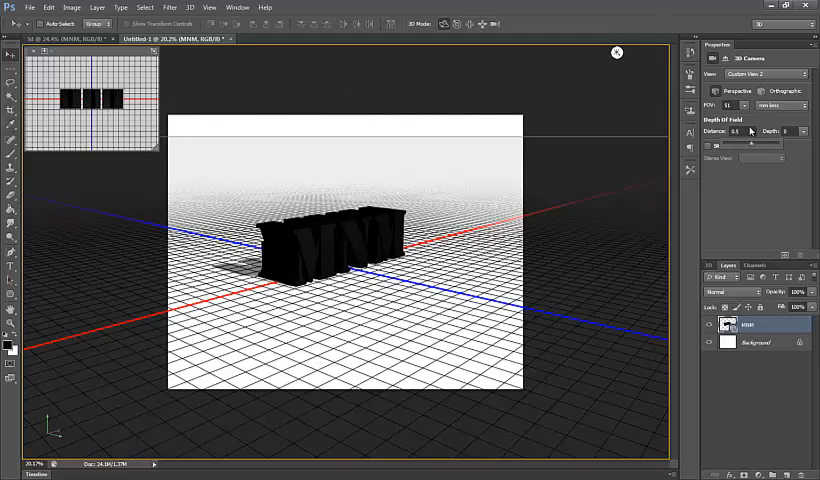
Step: Adjust the 3D camera's depth-of-field distance to about 0.54
{"action": "left_click_drag", "start_coordinate": [762, 145], "coordinate": [767, 145]}
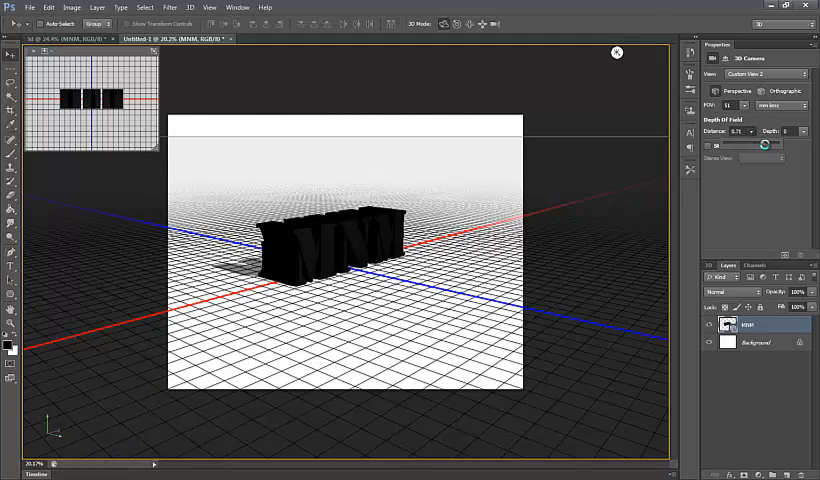
{"action": "left_click_drag", "start_coordinate": [764, 143], "coordinate": [753, 143]}
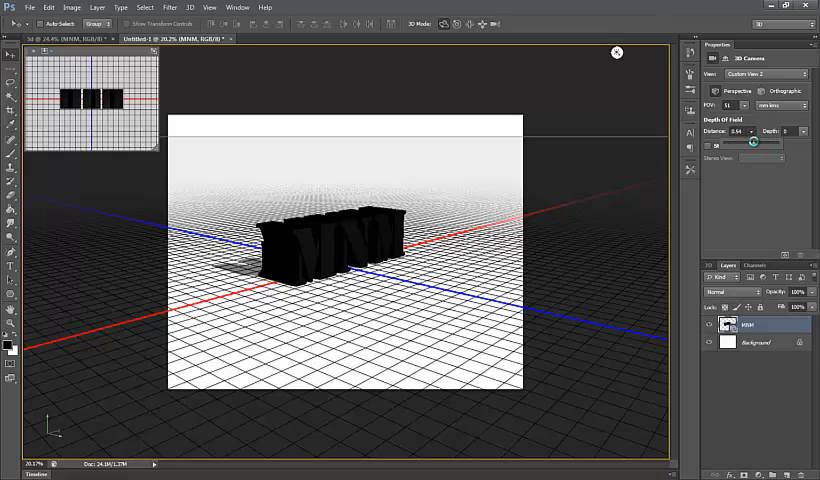